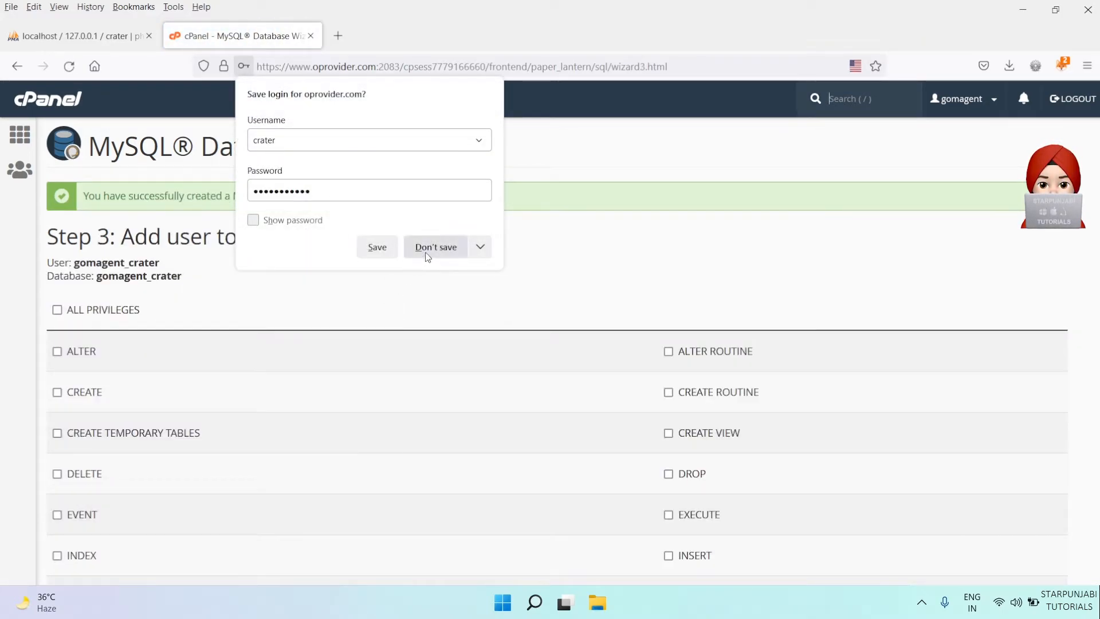
Step: Grant the user gomagent_crater ALL PRIVILEGES on the gomagent_crater database and proceed
{"action": "left_click", "coordinate": [435, 246]}
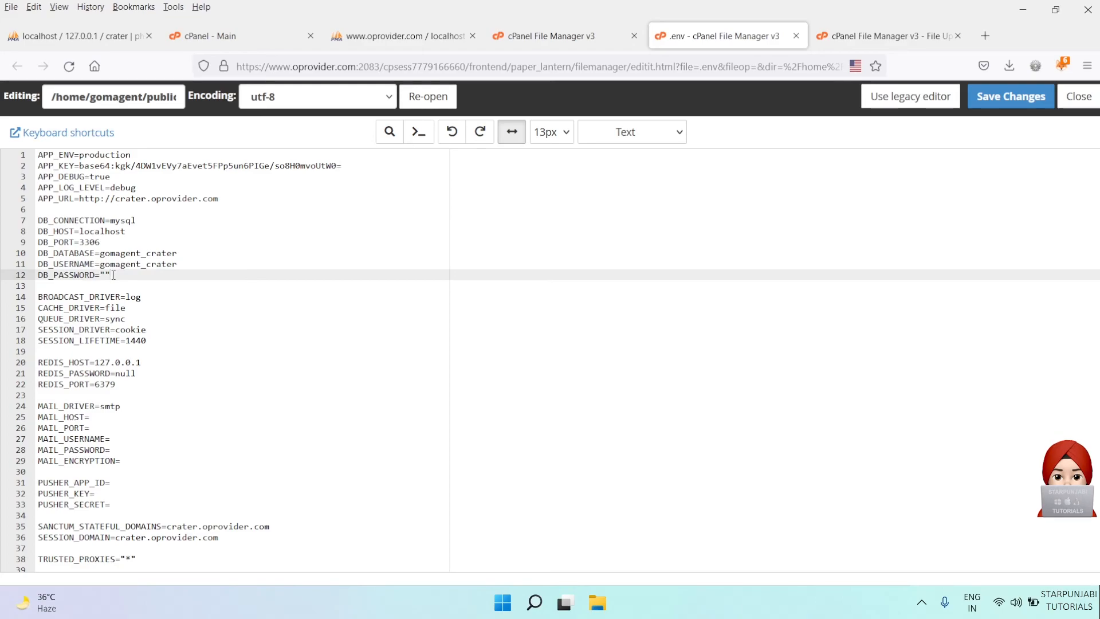
Step: Update .env with DB_DATABASE and DB_USERNAME gomagent_crater plus the password, and save
{"action": "left_click", "coordinate": [102, 487]}
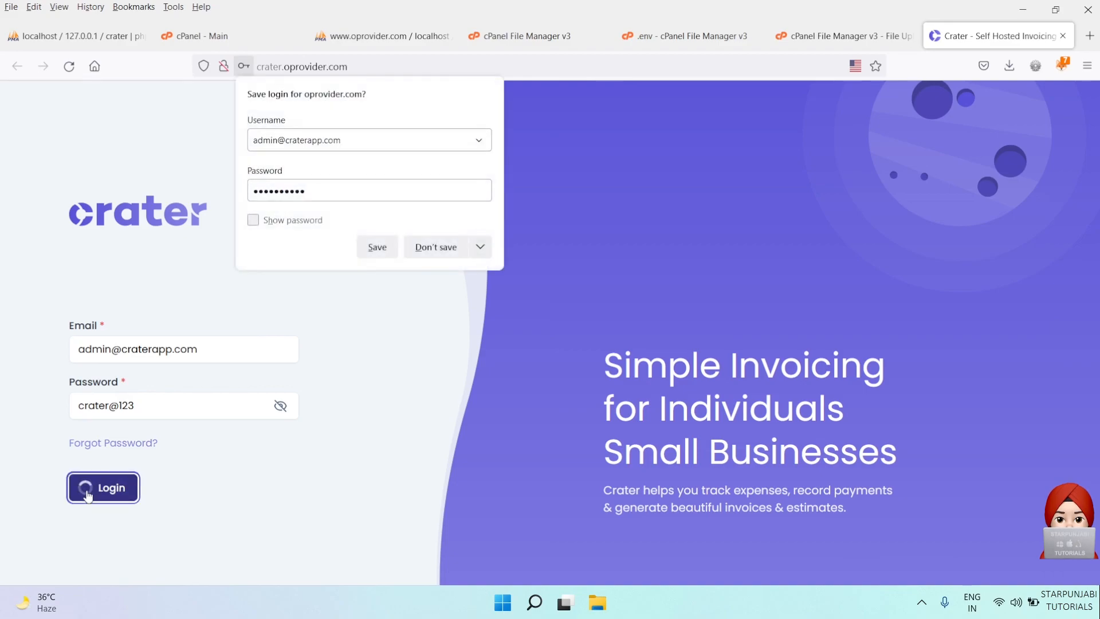